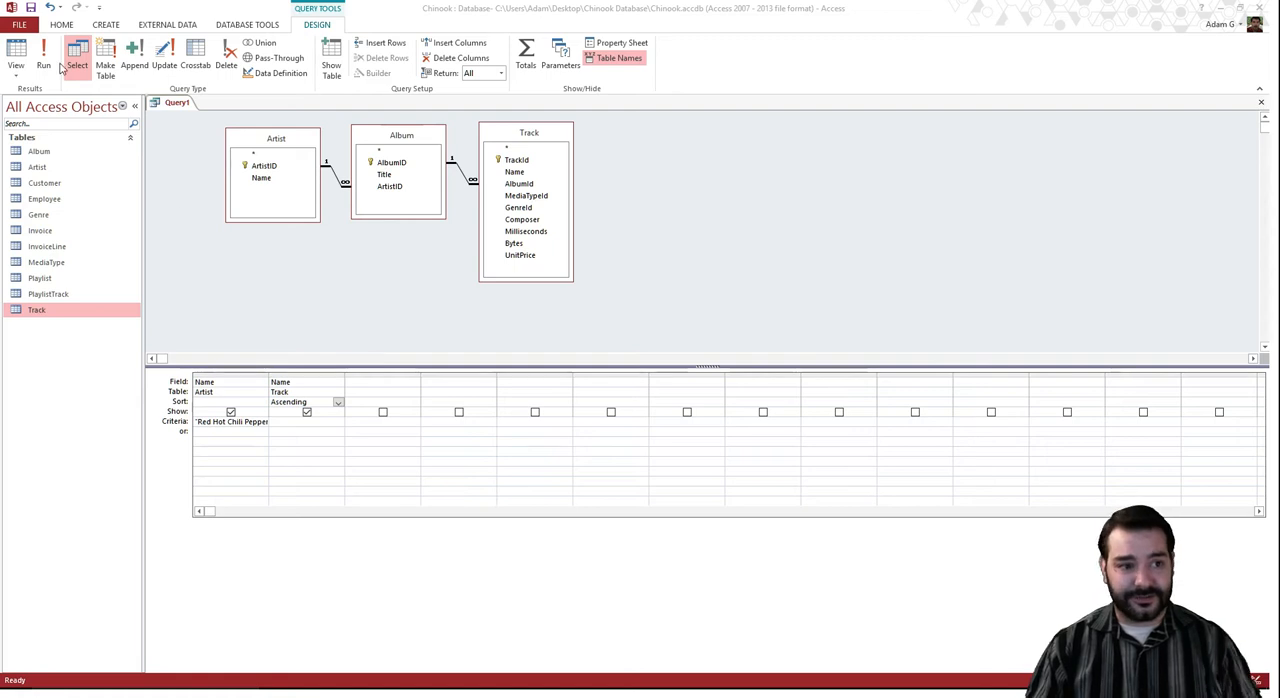
mouse_move(271, 276)
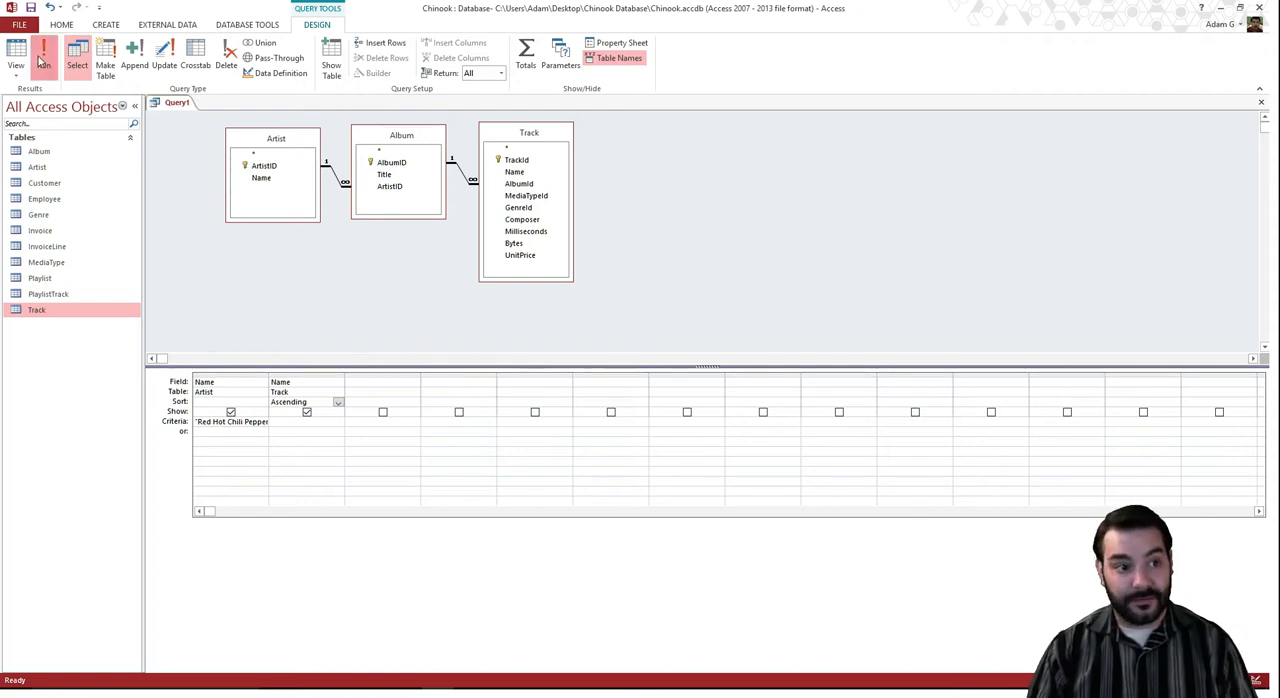
Run the query to list the 48 Red Hot Chili Peppers tracks alphabetically.
click(16, 55)
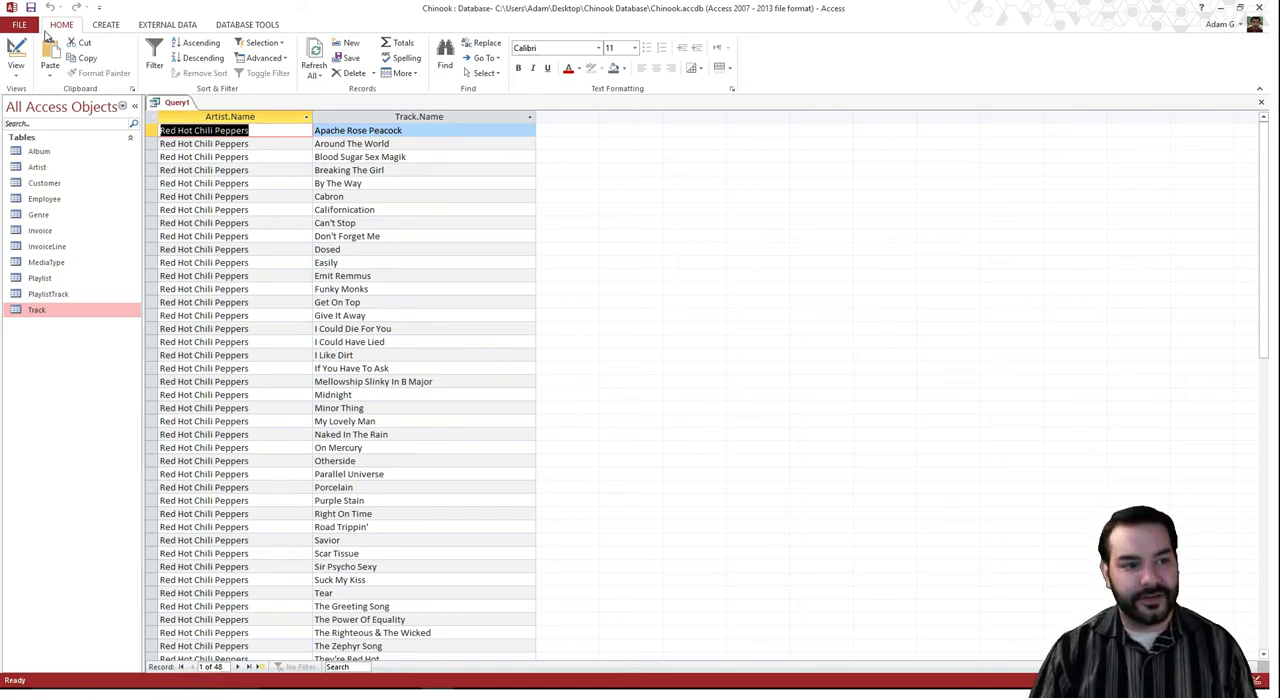
Turn on Totals with both name columns as Group By, rerun to confirm 48 tracks, then return to design.
click(16, 55)
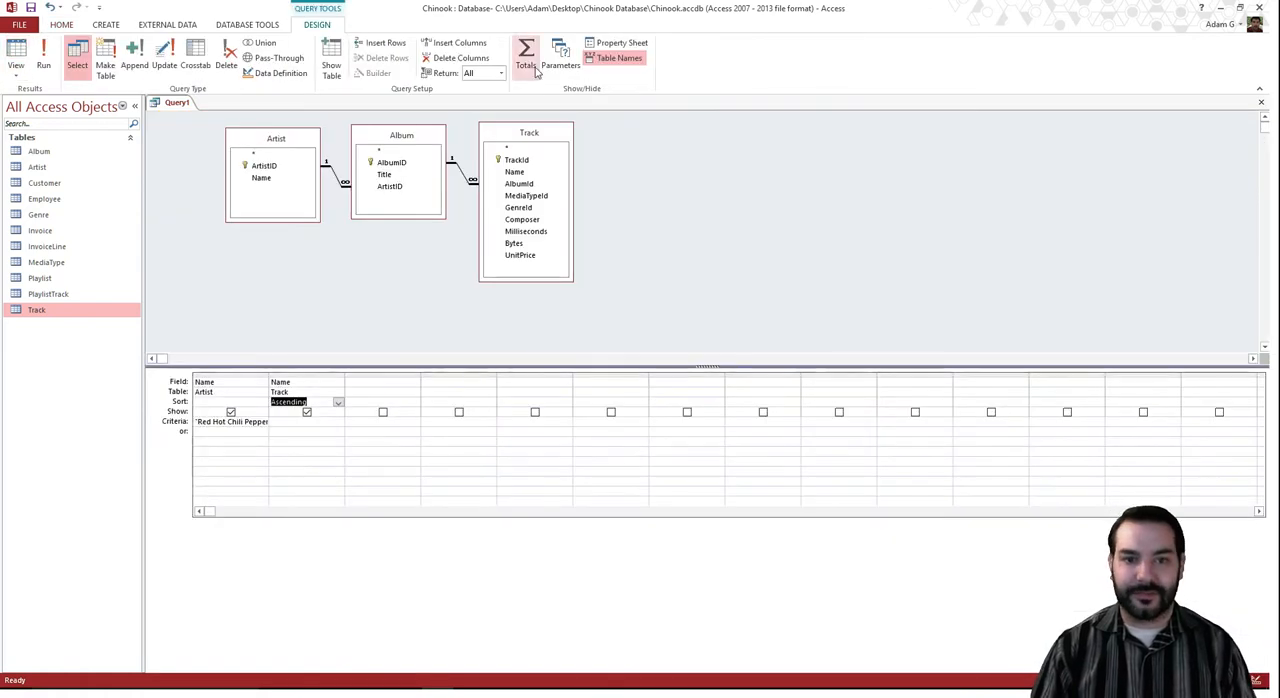
mouse_move(525, 57)
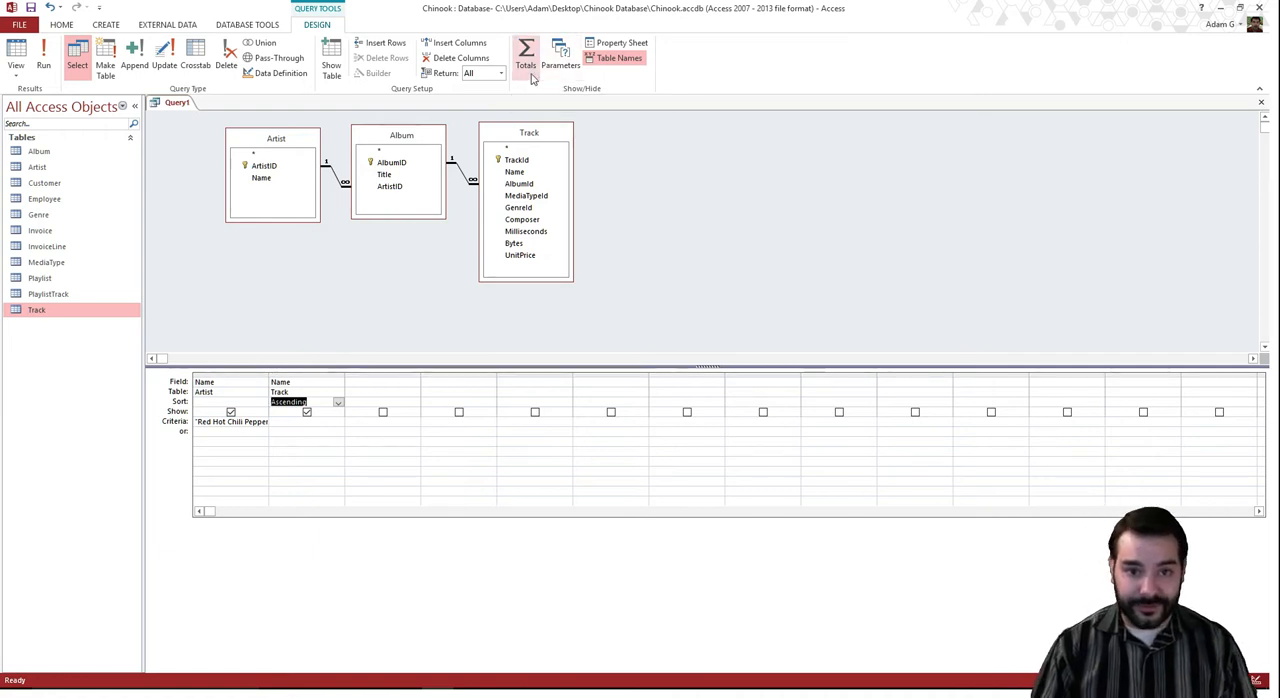
click(525, 57)
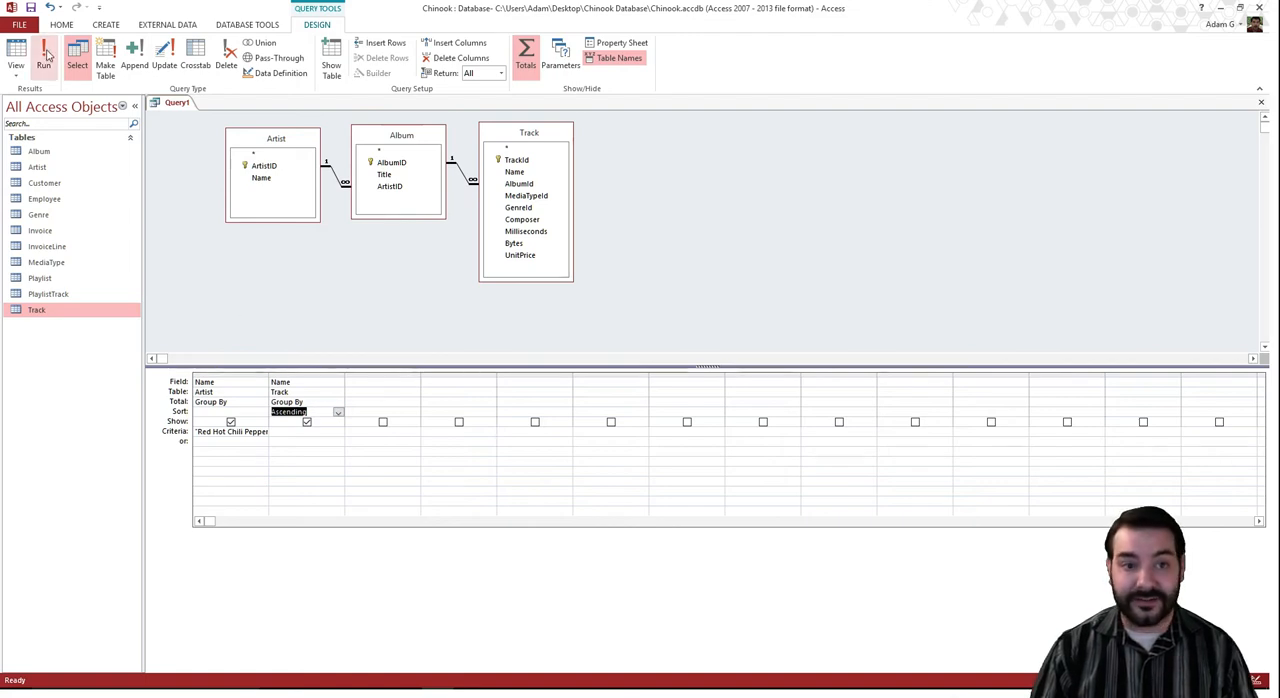
mouse_move(44, 55)
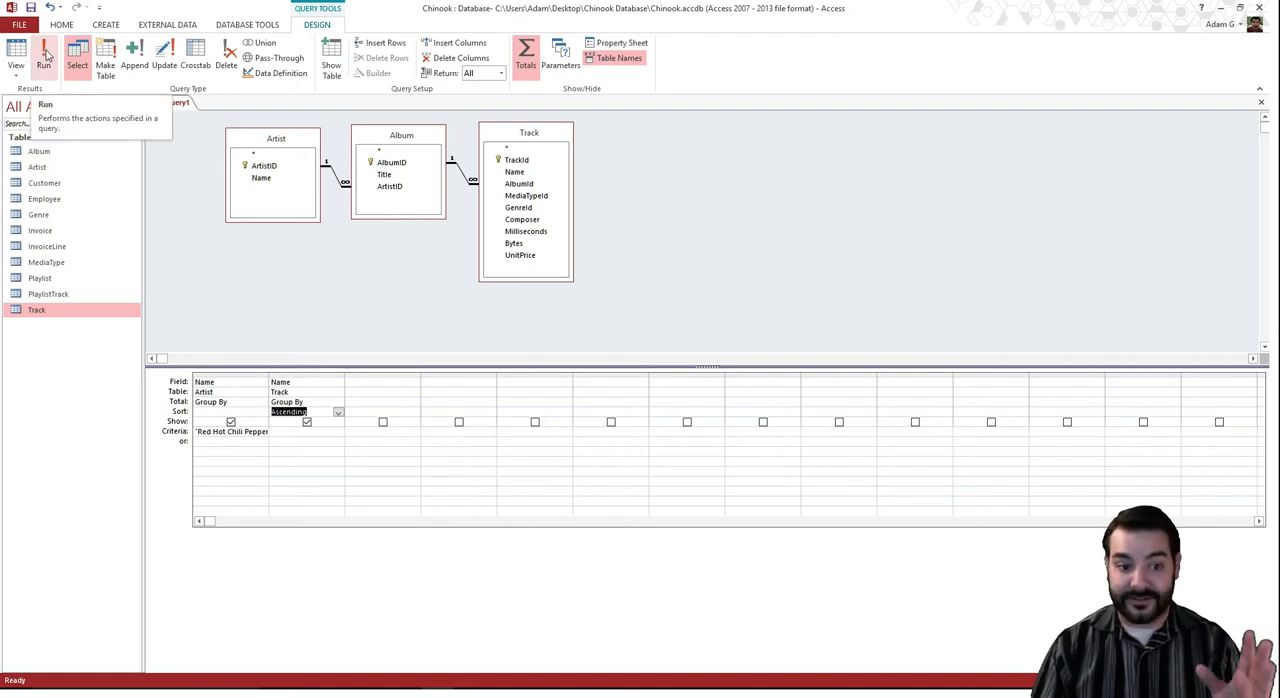
click(44, 55)
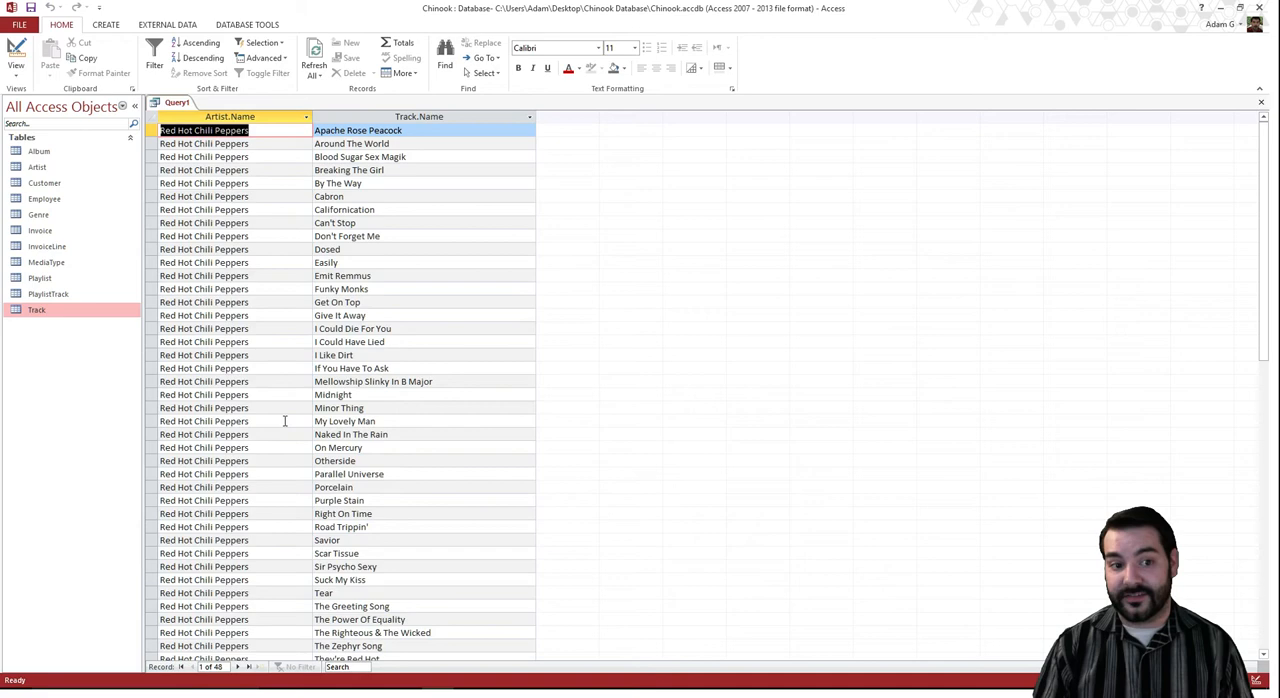
click(16, 55)
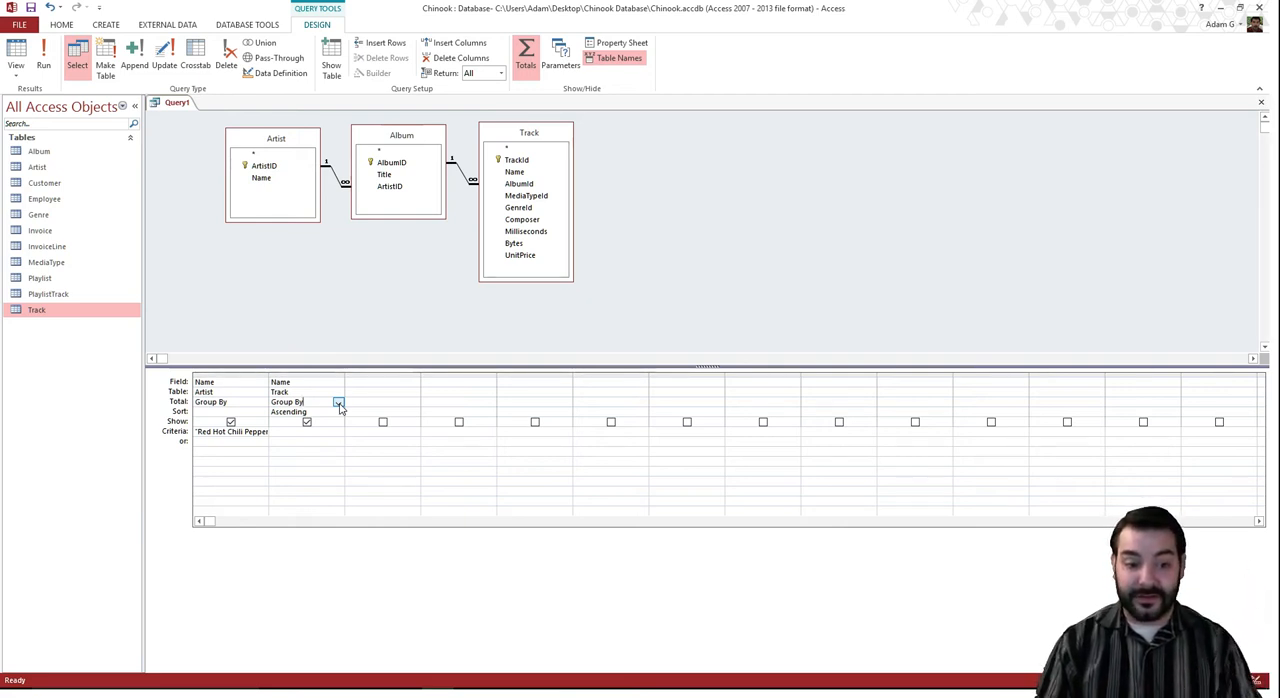
Set the Track Name Total row to Count and rerun, giving Red Hot Chili Peppers with 48.
click(339, 402)
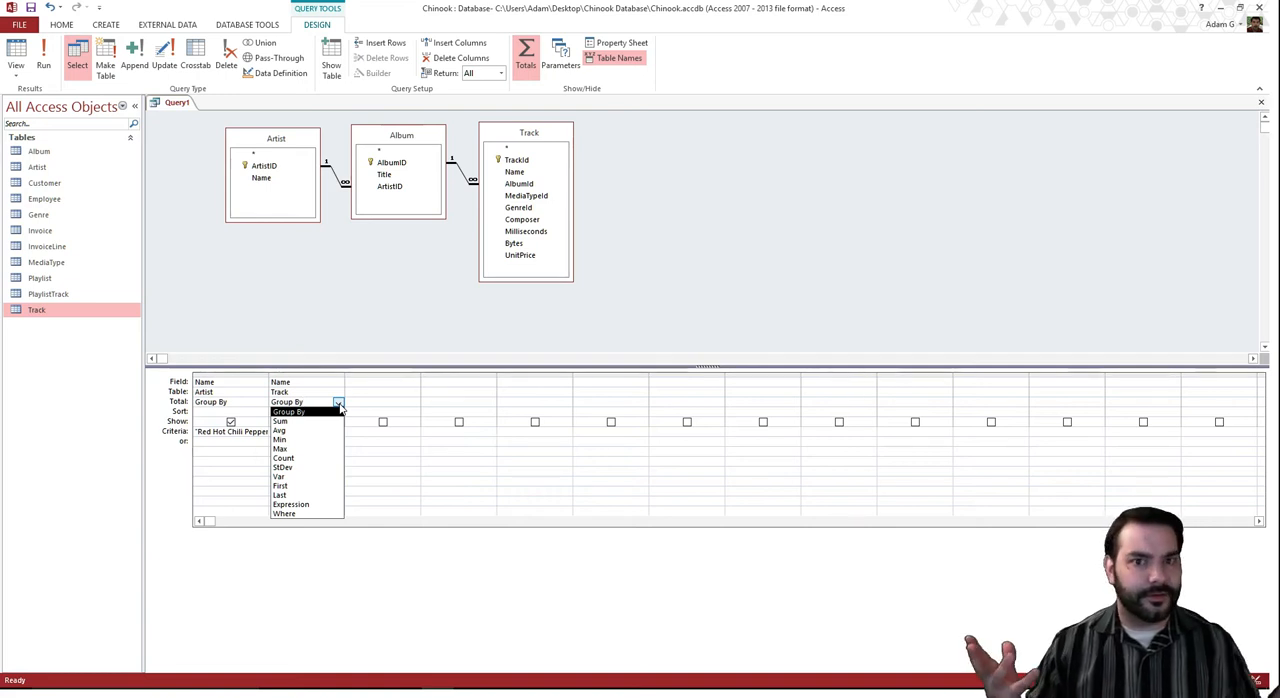
mouse_move(308, 431)
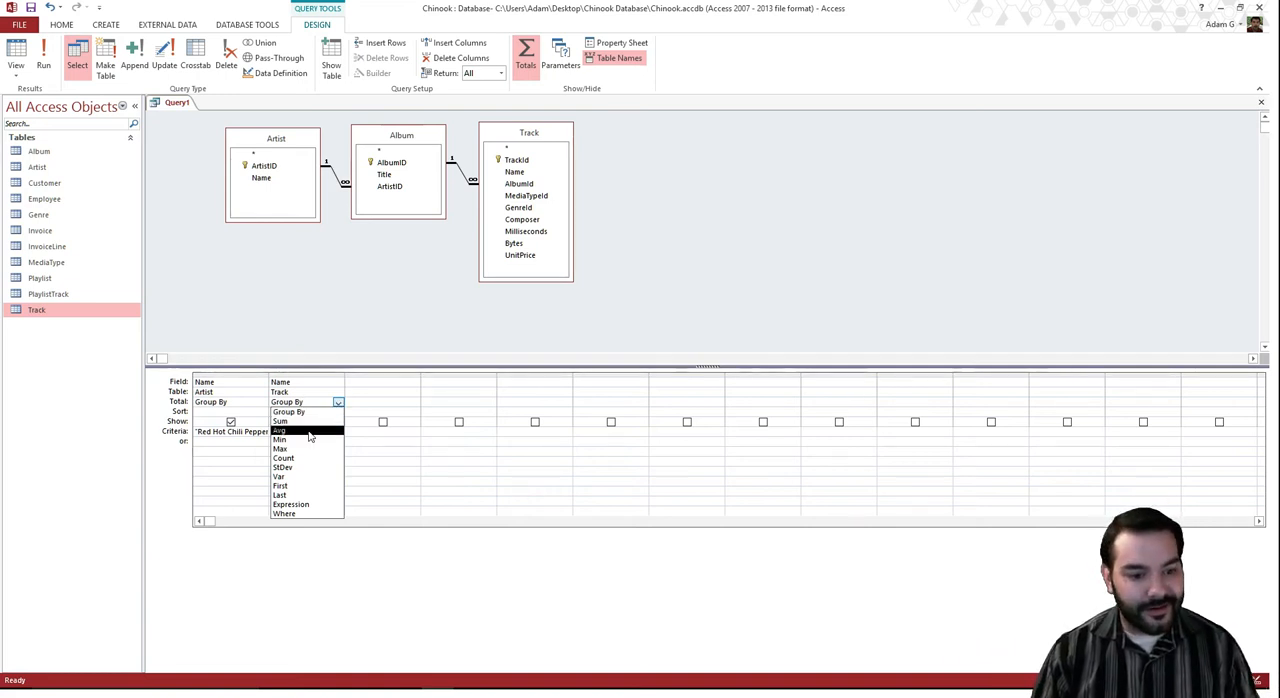
mouse_move(284, 513)
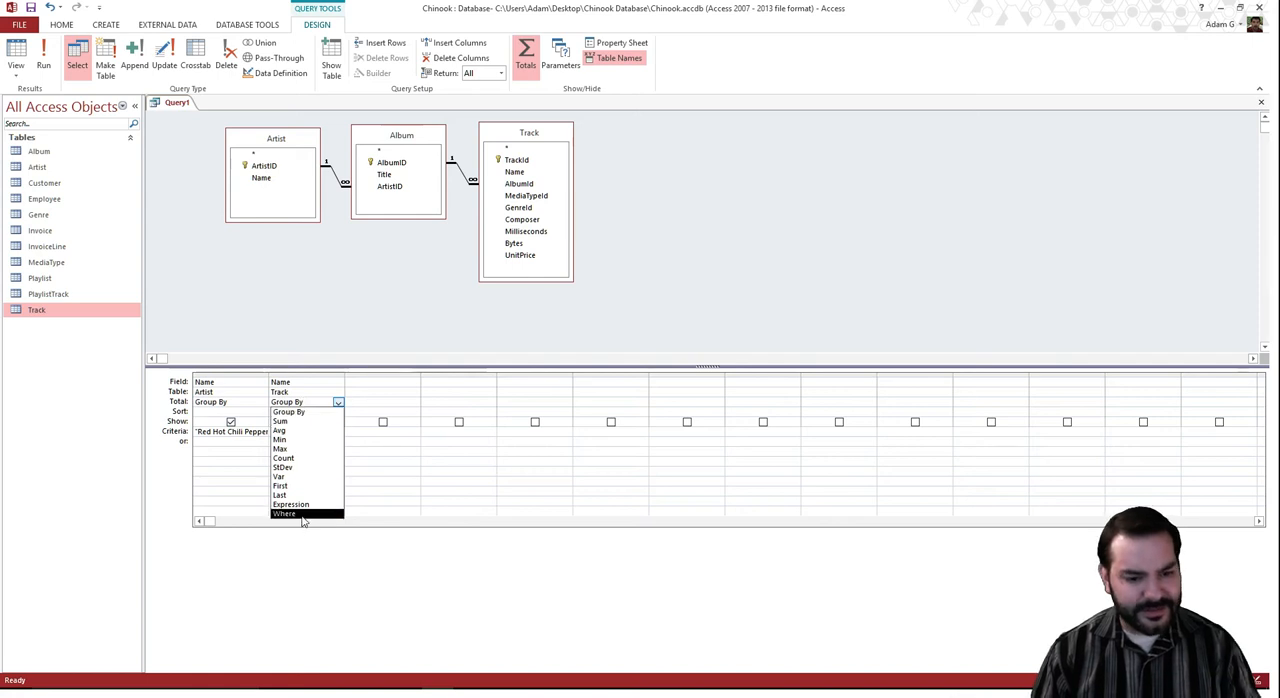
mouse_move(284, 421)
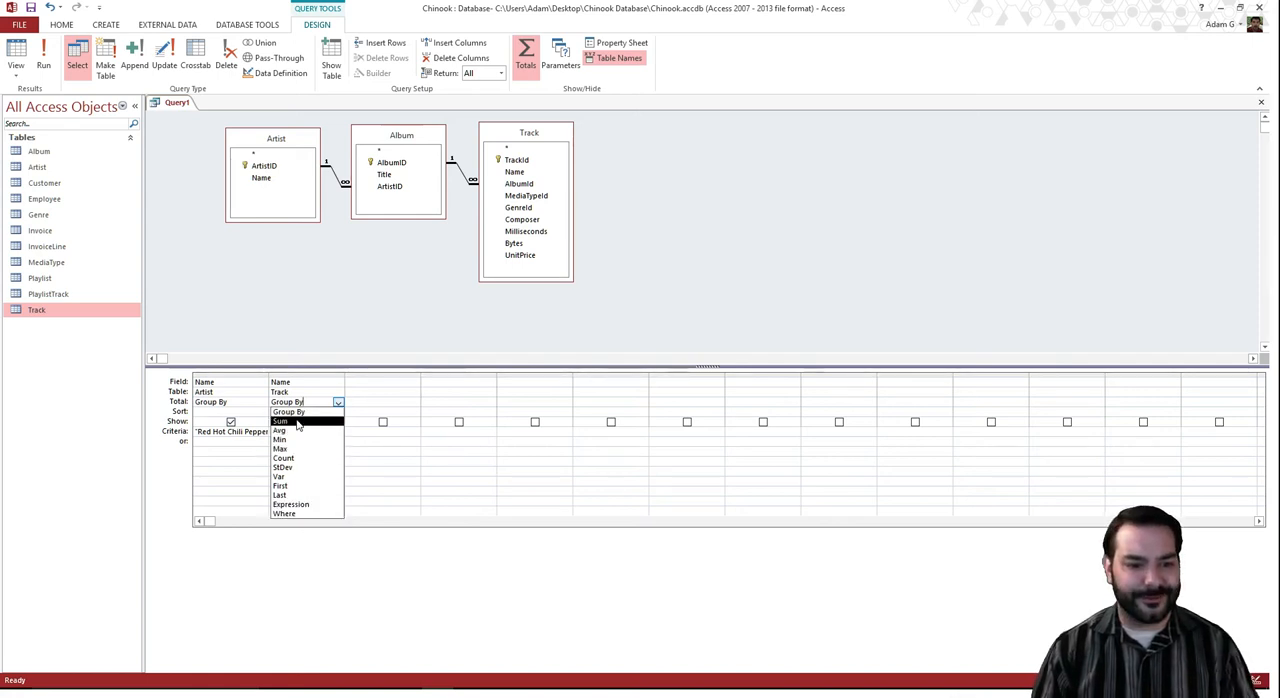
mouse_move(290, 439)
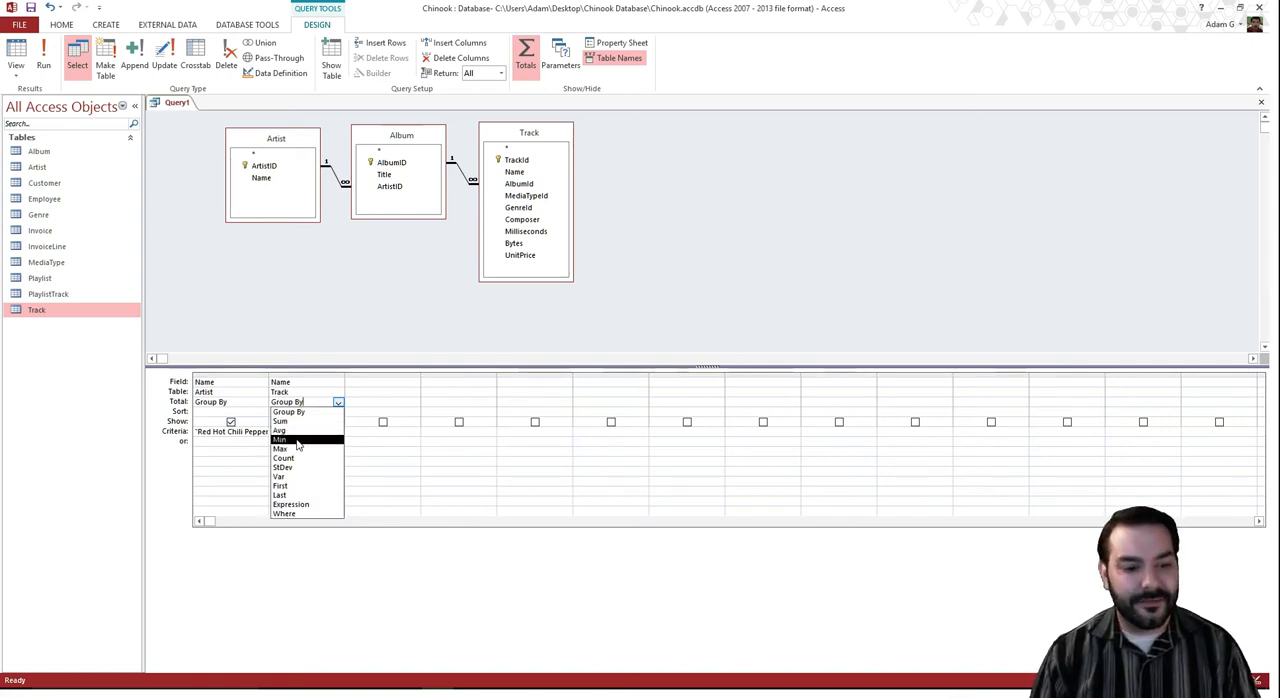
mouse_move(283, 458)
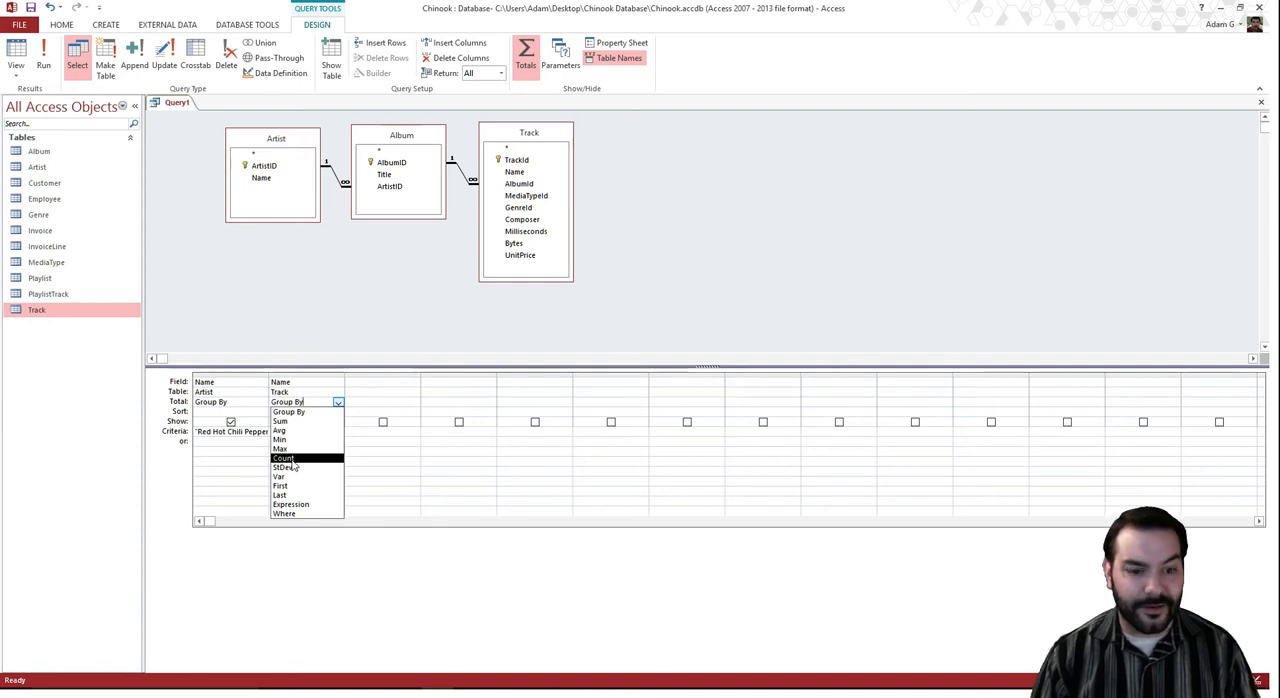
click(283, 458)
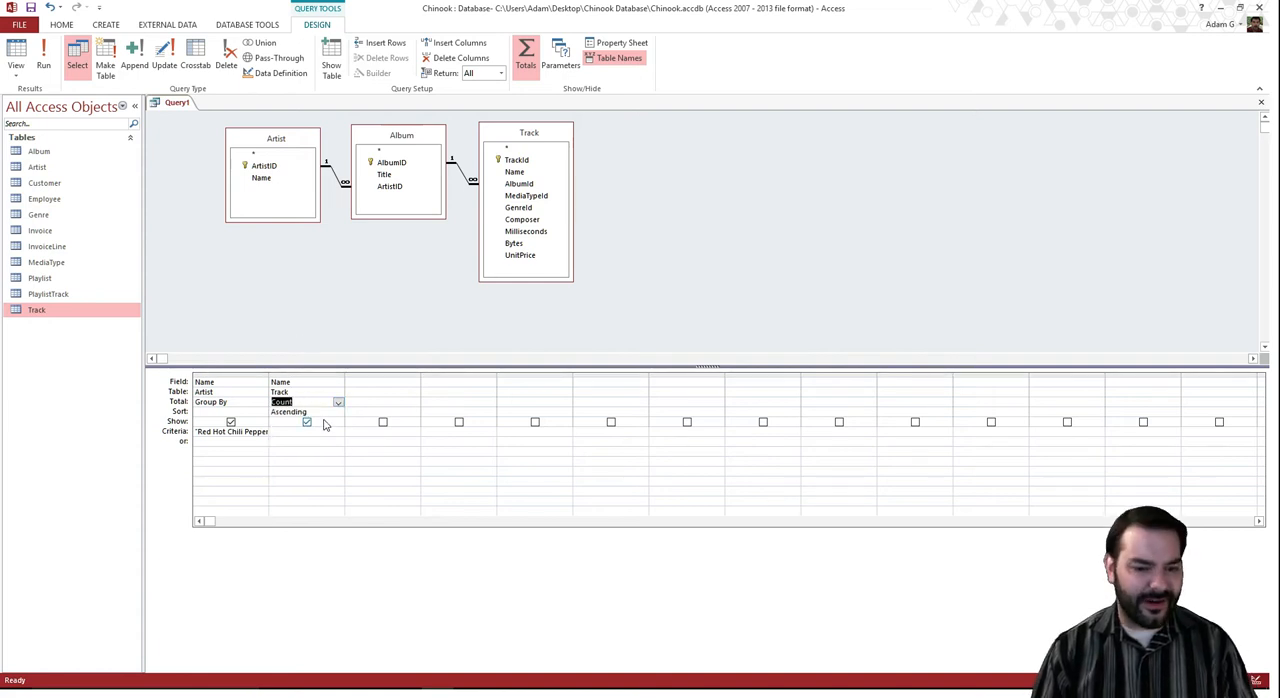
click(338, 412)
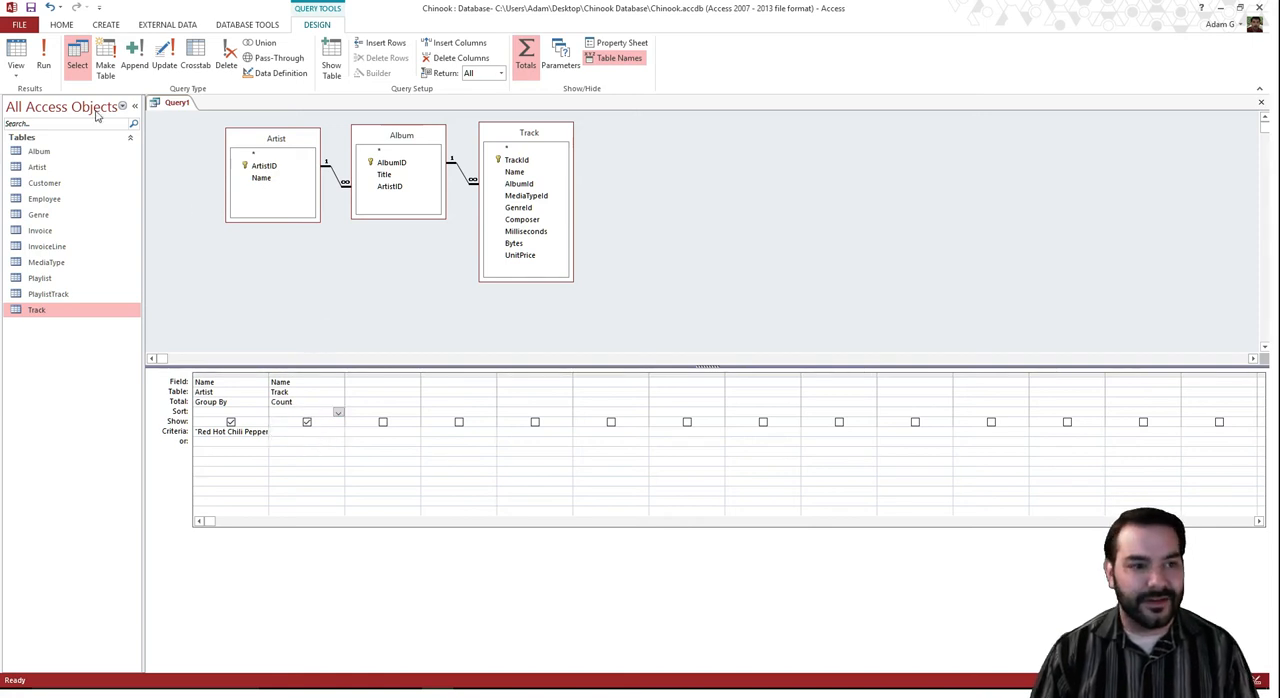
mouse_move(43, 55)
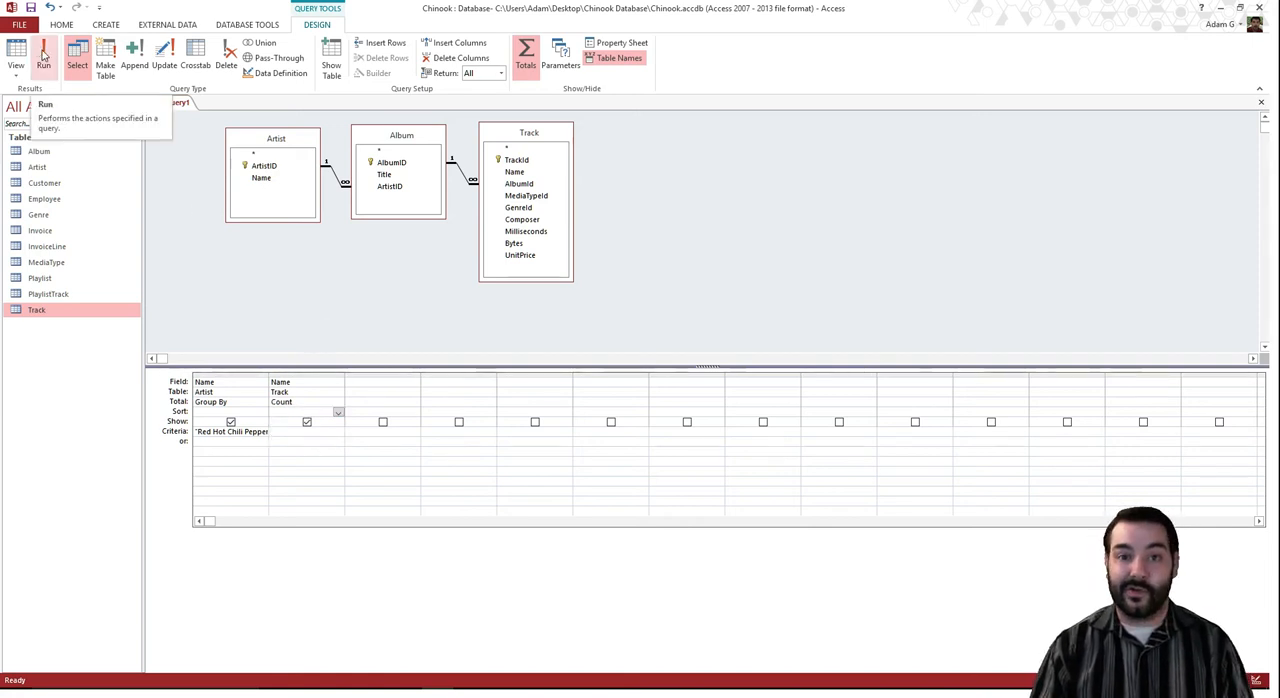
click(43, 55)
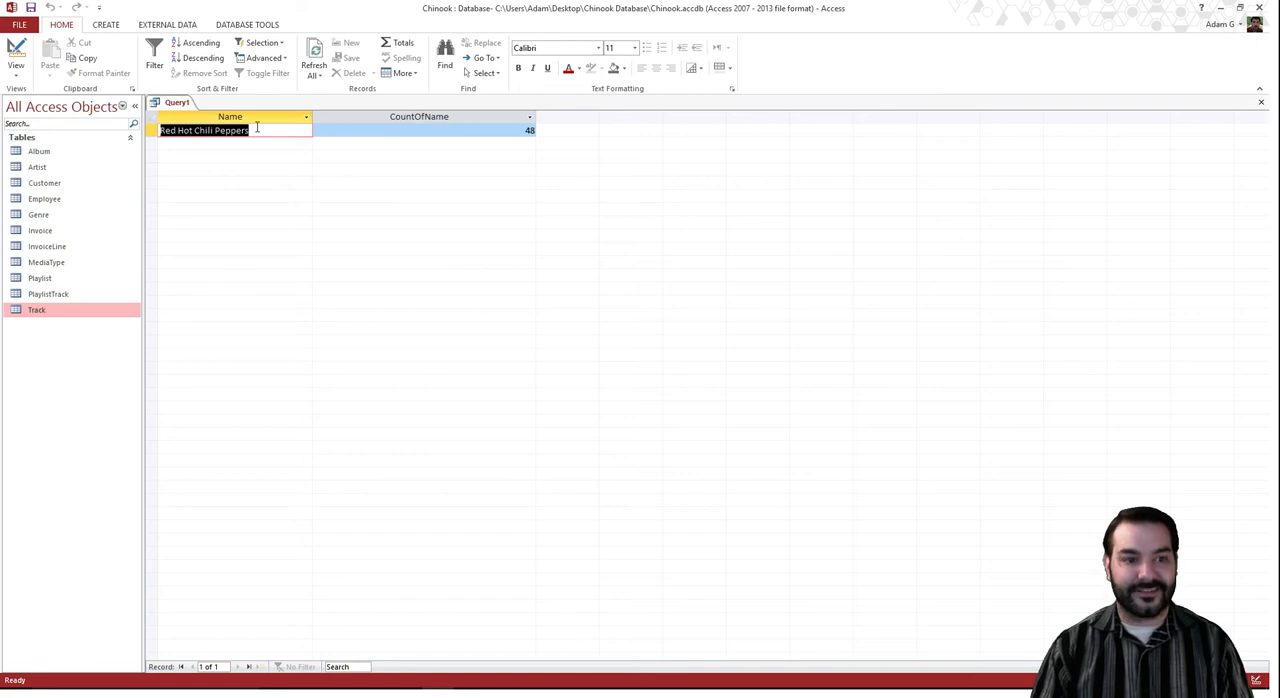
Return to Design View to clear the Red Hot Chili Peppers criterion under Artist Name.
click(420, 130)
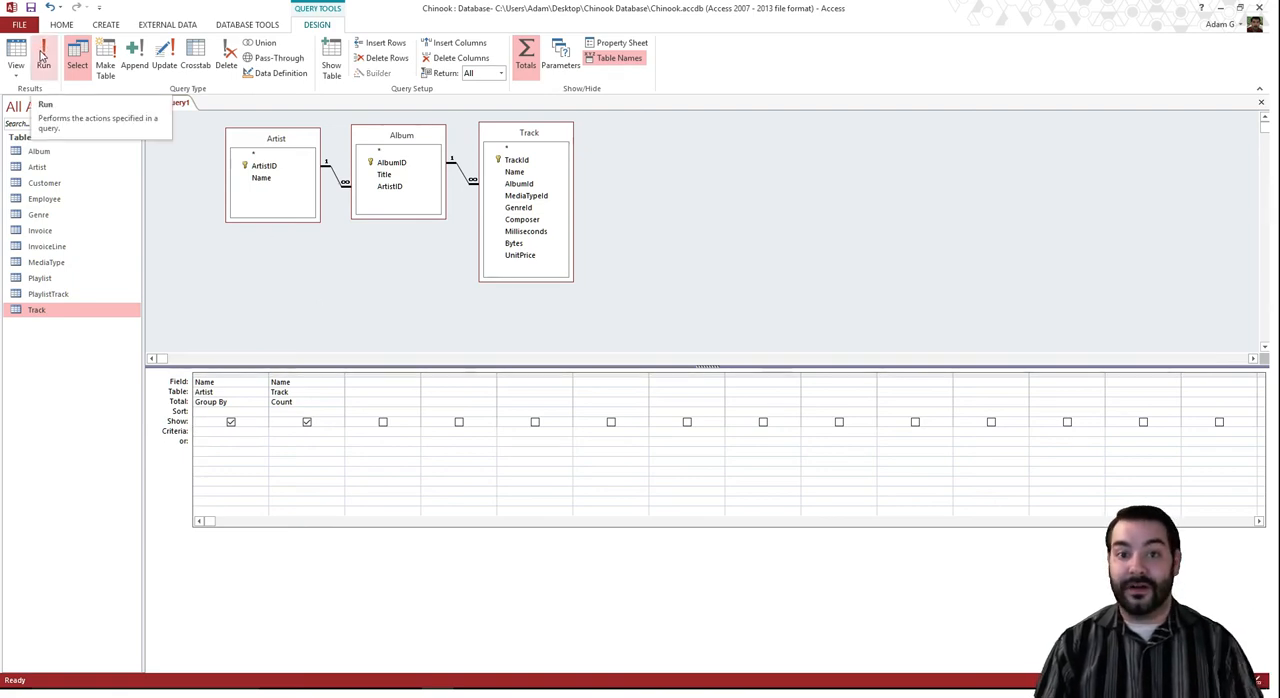
click(43, 55)
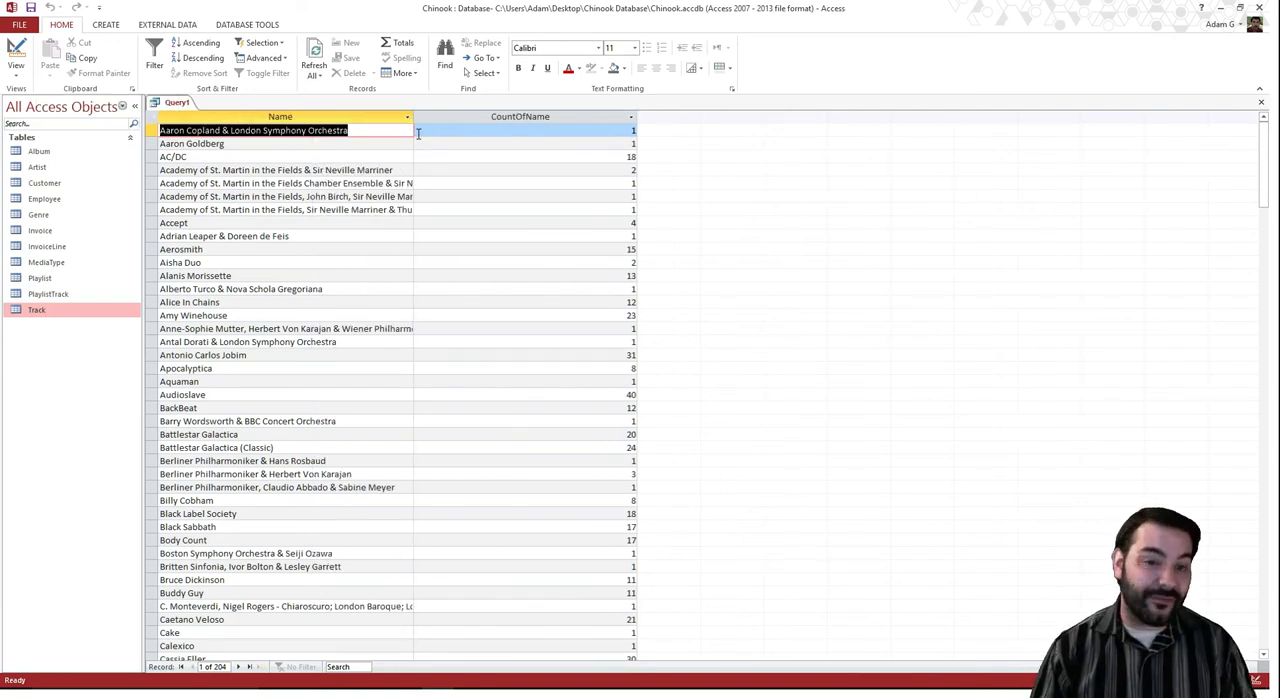
scroll(down, 3)
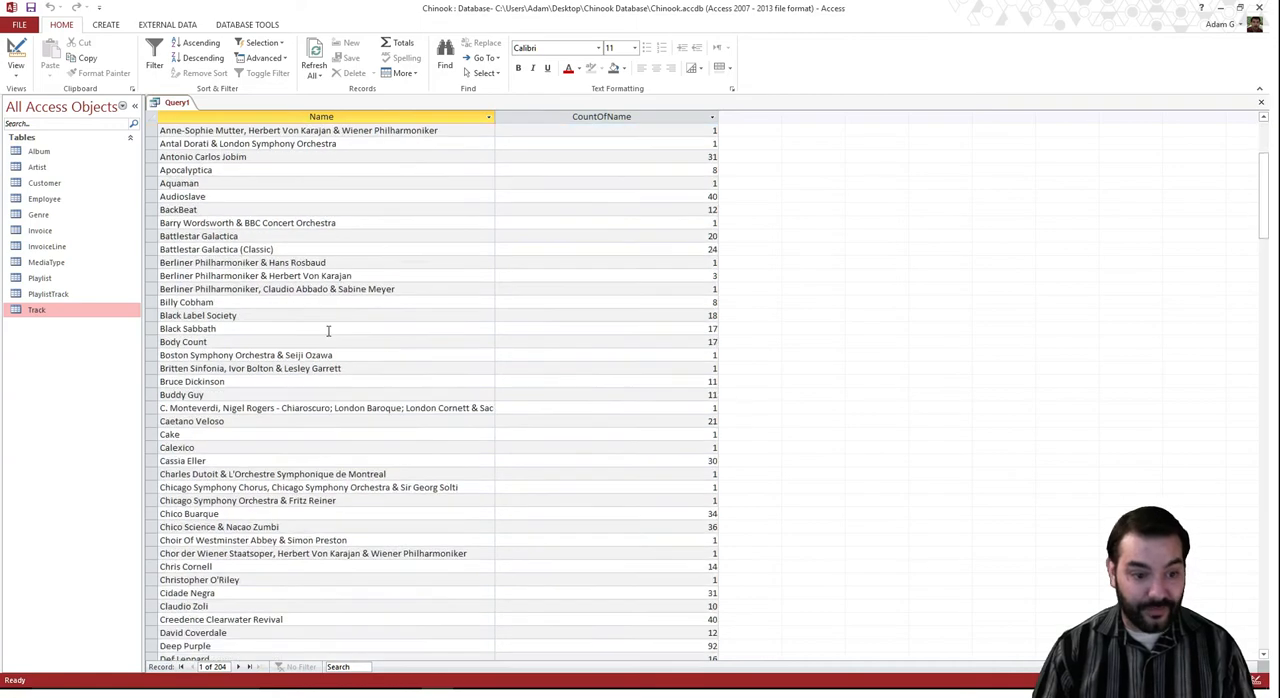
scroll(down, 3)
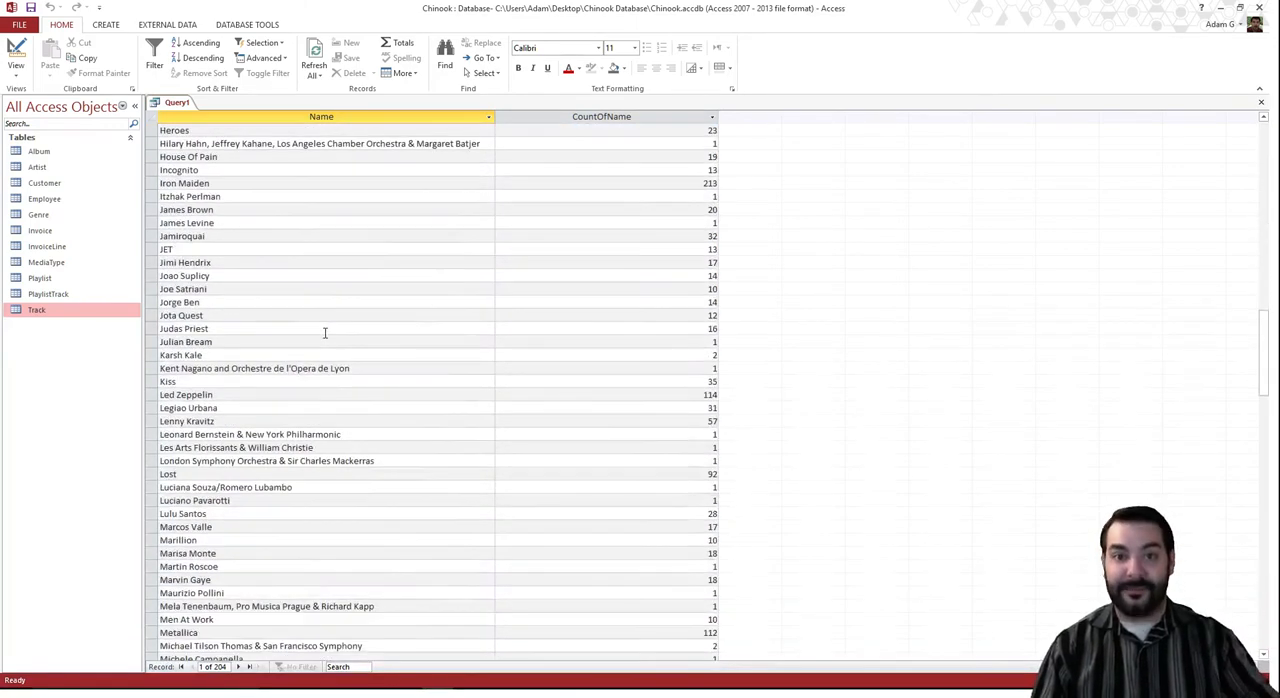
scroll(down, 3)
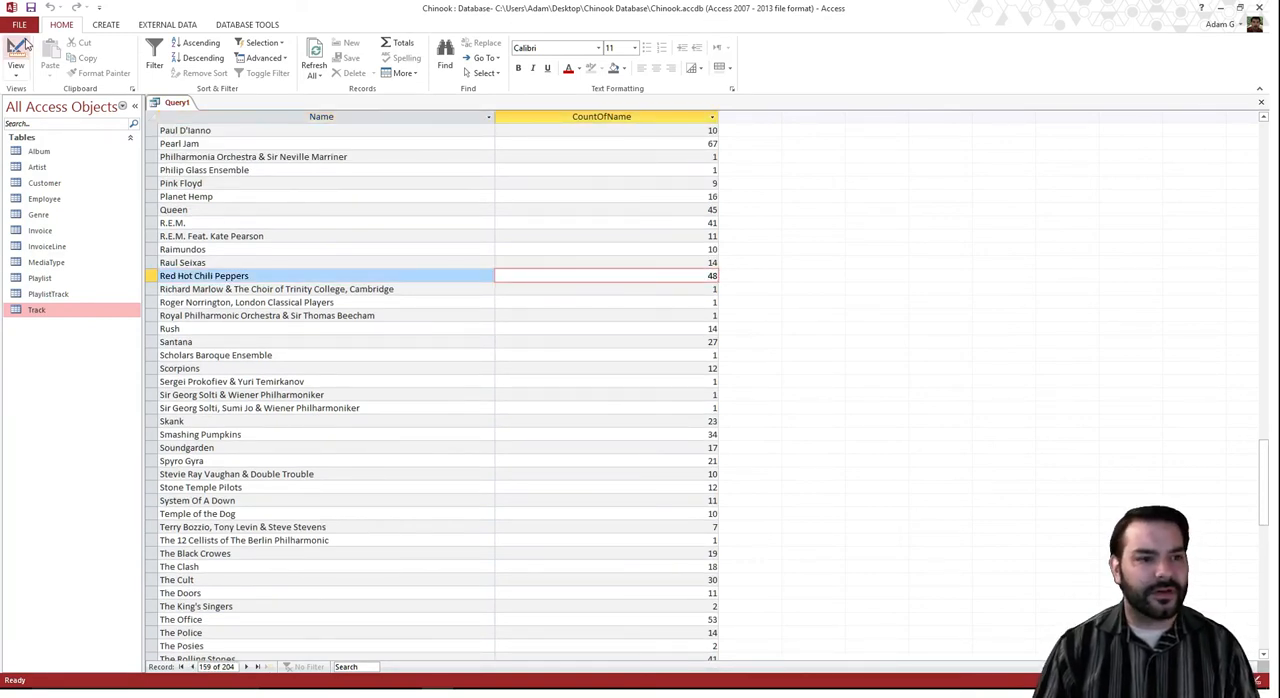
click(16, 55)
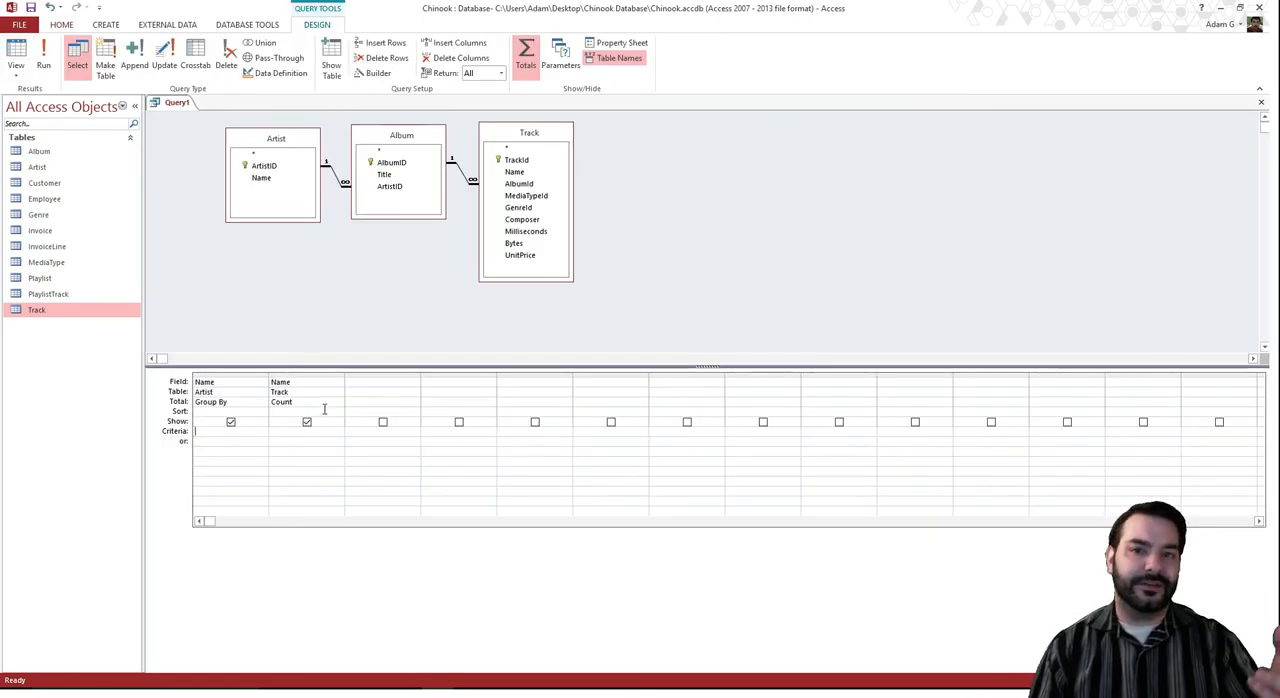
Sort the Count column descending and rerun, putting Iron Maiden (213) first, then U2 (135).
click(338, 411)
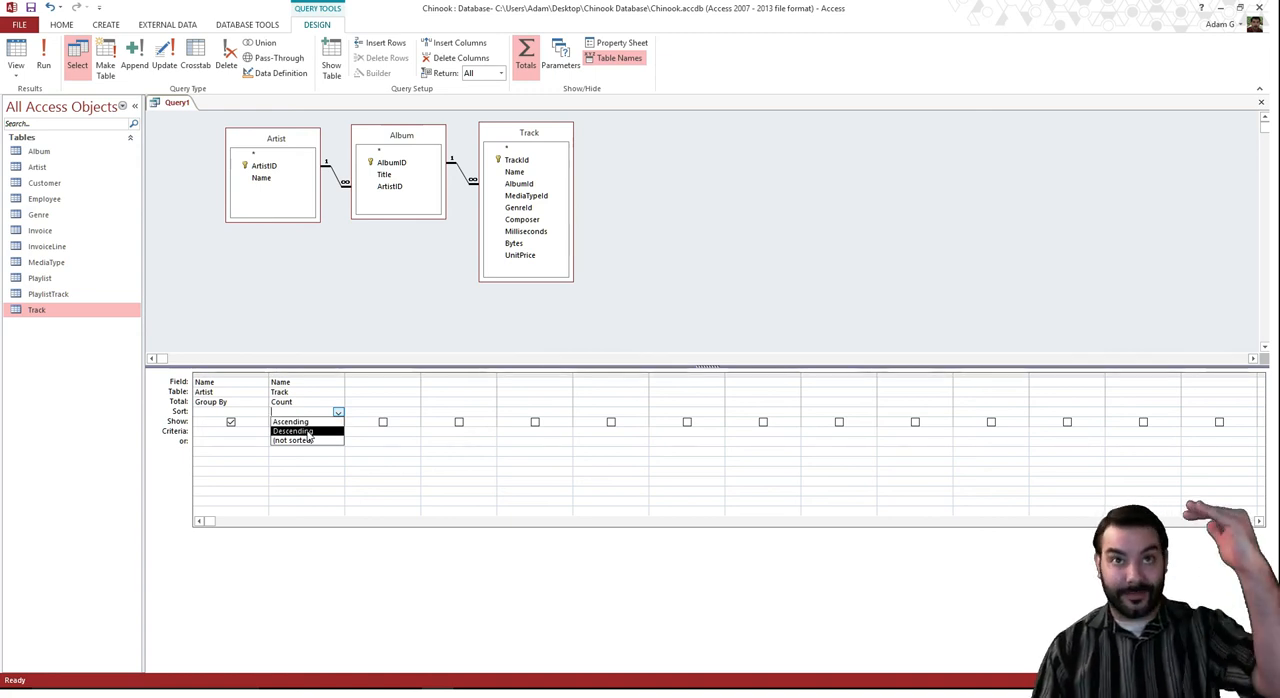
click(292, 431)
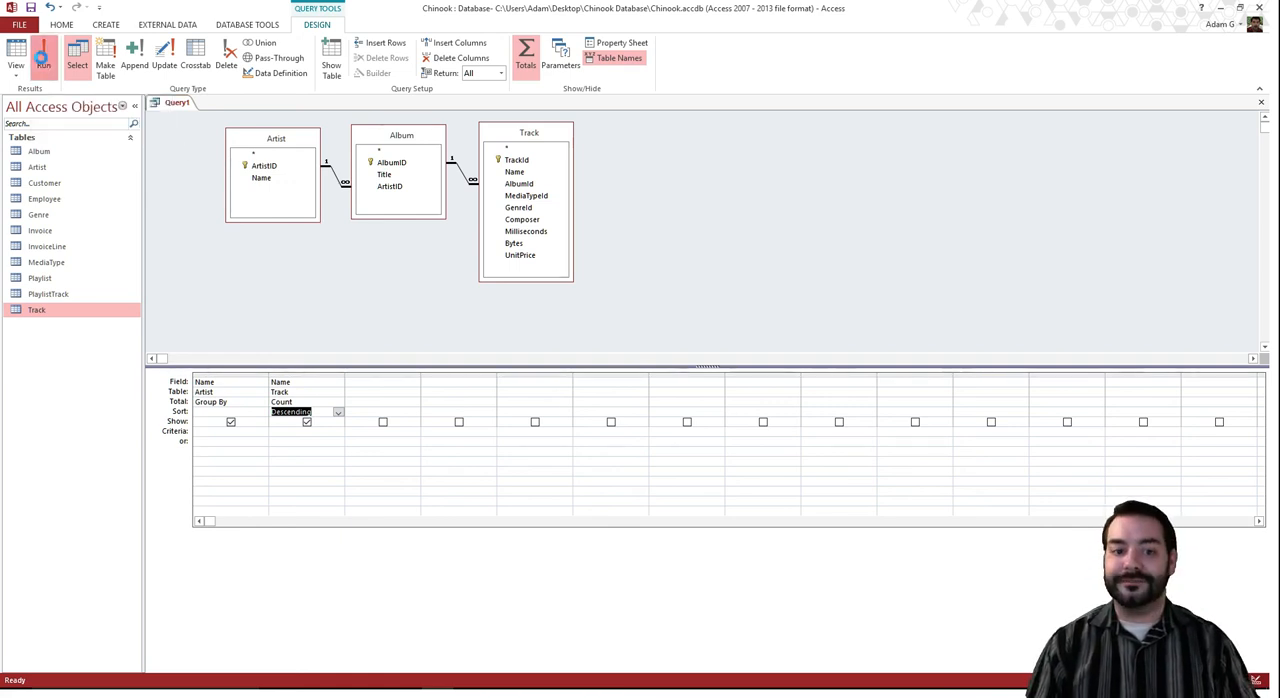
click(43, 55)
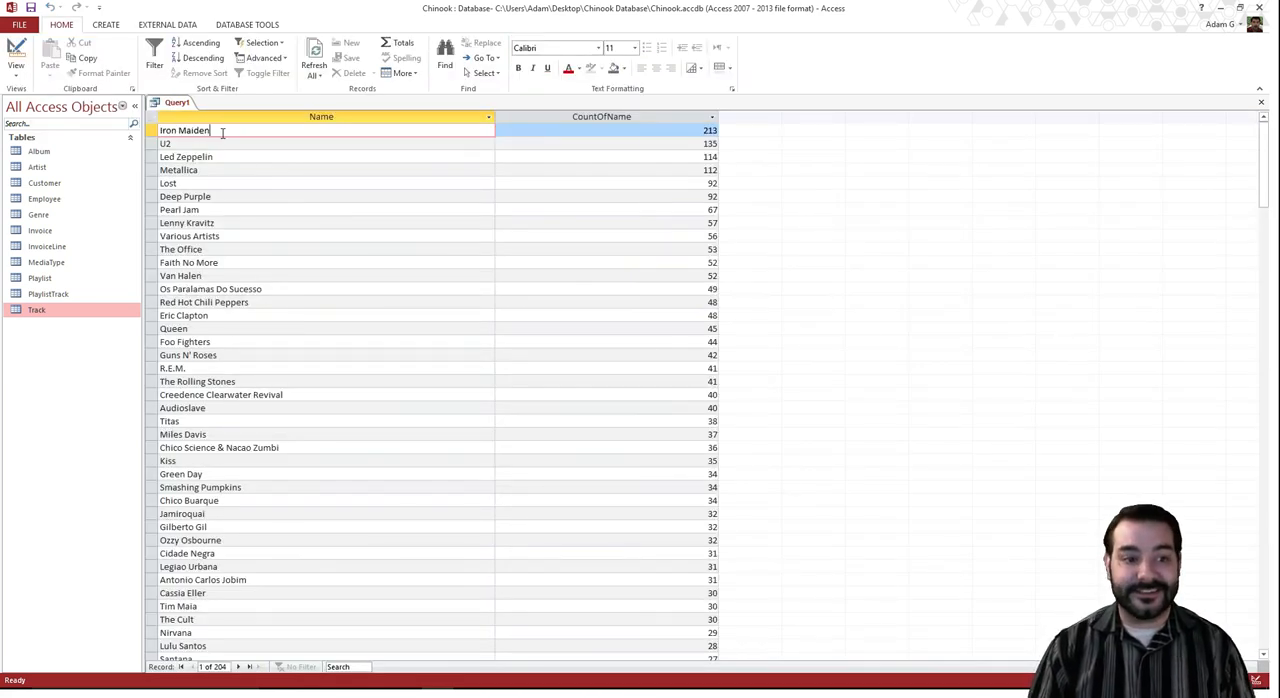